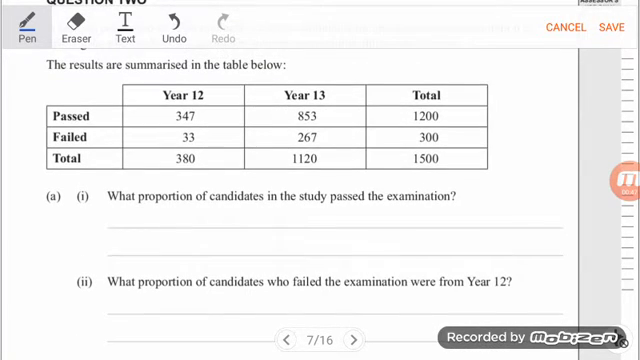
- Circle totals 1200 and 1500, underline 'candidates', and write p = 1200/1500 = 0.8 under (i)
scroll("down", 3)
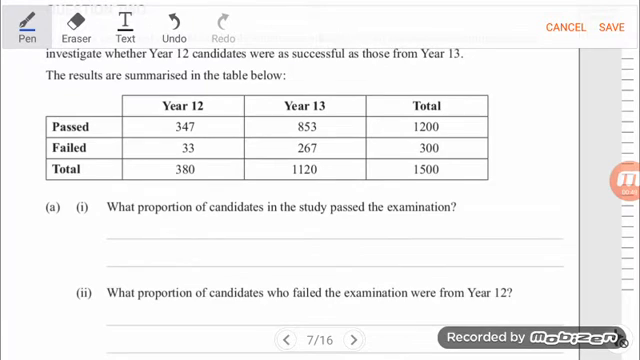
scroll("down", 3)
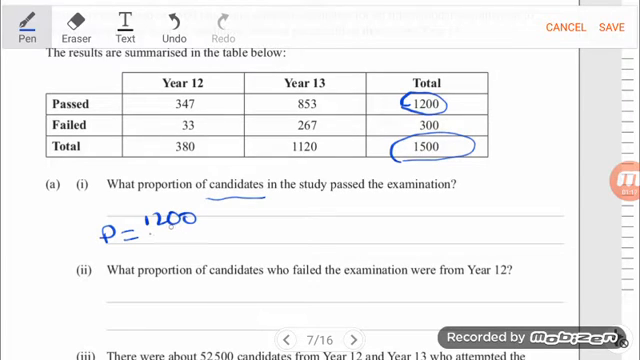
left_click(70, 18)
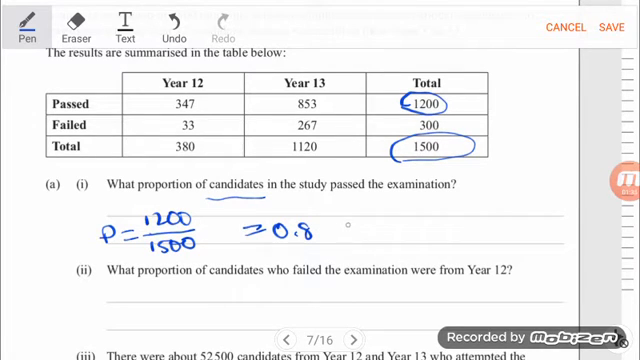
- Circle 33, 300 and 'who failed', and handwrite p = 33/300 = 0.11 under (ii)
scroll("down", 3)
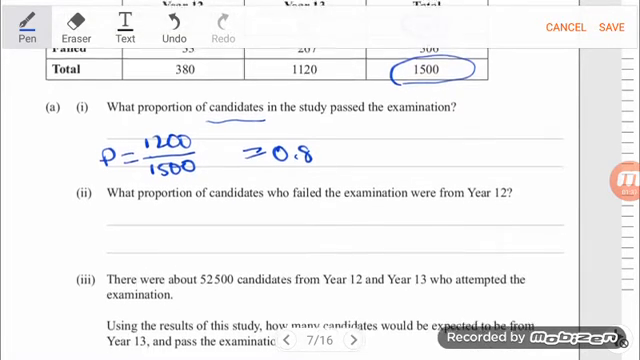
scroll("up", 3)
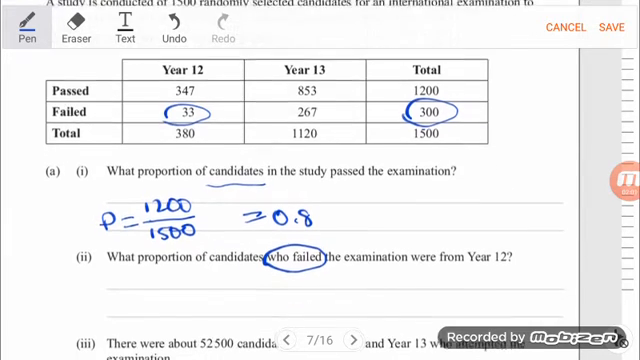
scroll("down", 3)
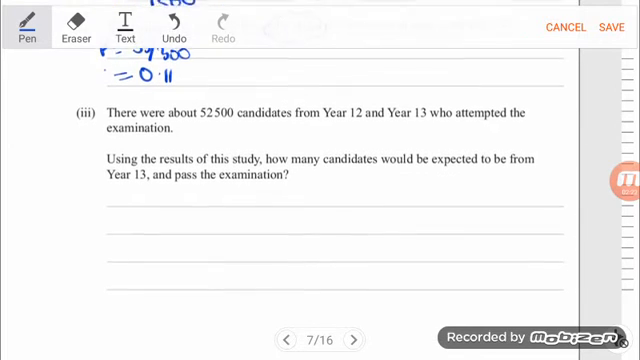
- In part (iii), circle 52500 and underline 'be expected', then return to the table
scroll("down", 3)
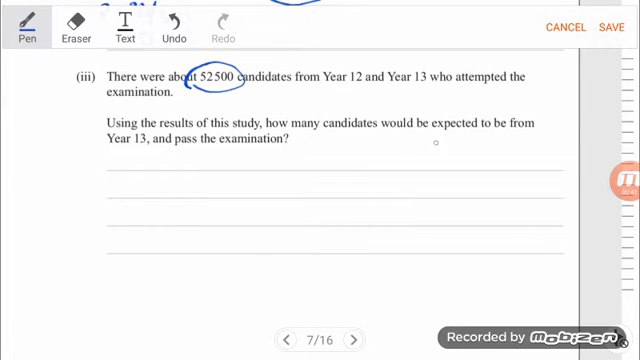
left_click_drag(400, 140, 460, 138)
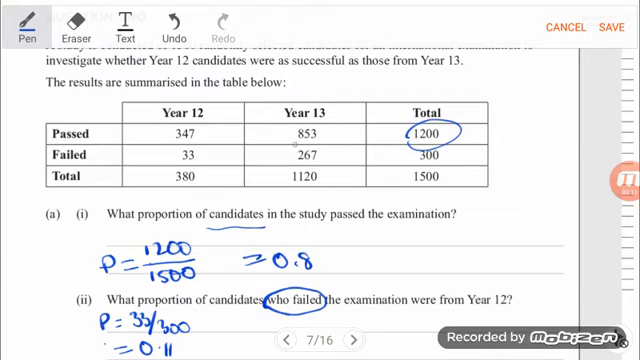
- Circle 853 in the Year 13 Passed cell and begin writing 853/1200 × 52500 under (iii)
scroll("down", 3)
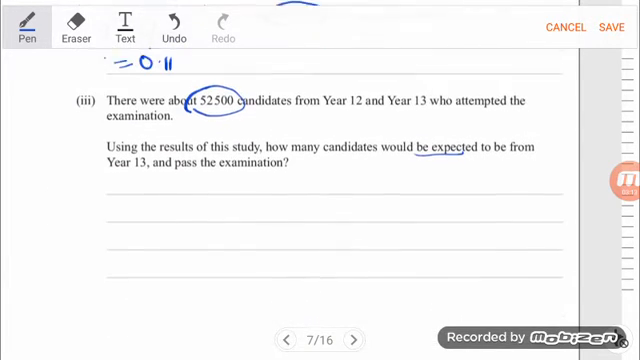
scroll("down", 3)
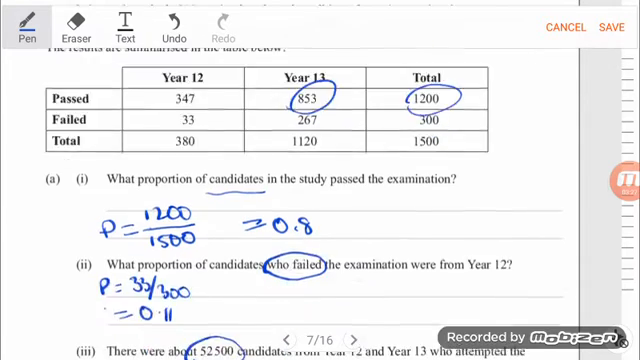
scroll("down", 3)
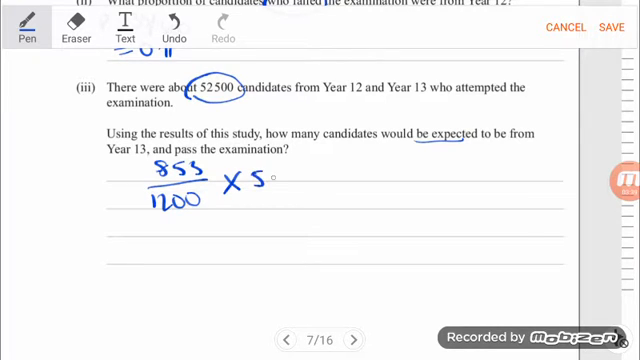
type("2500 = 29")
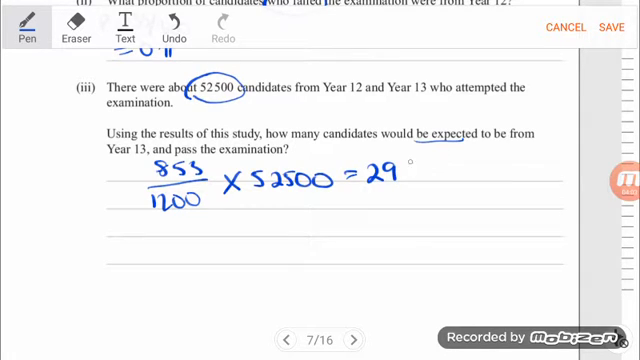
type("855")
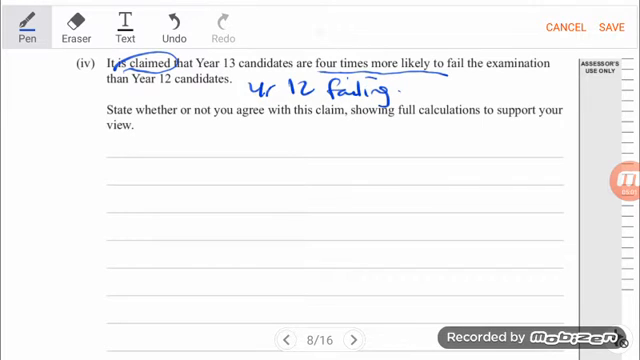
- On page 8, underline the four-times claim, note 'Yr 12 failing · Yr 13 failing' and start 33/380
left_click_drag(415, 85, 430, 95)
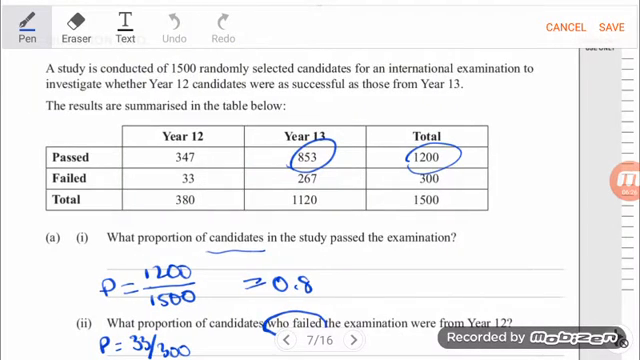
scroll("down", 3)
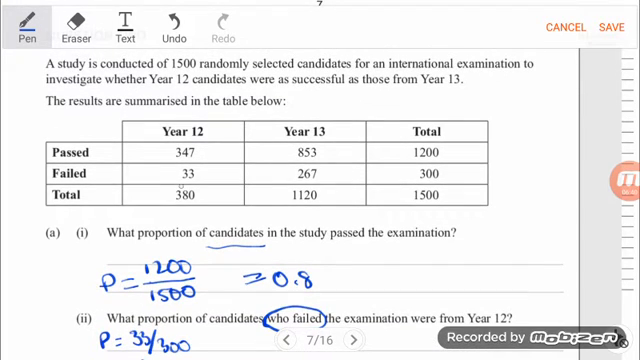
left_click_drag(150, 182, 175, 170)
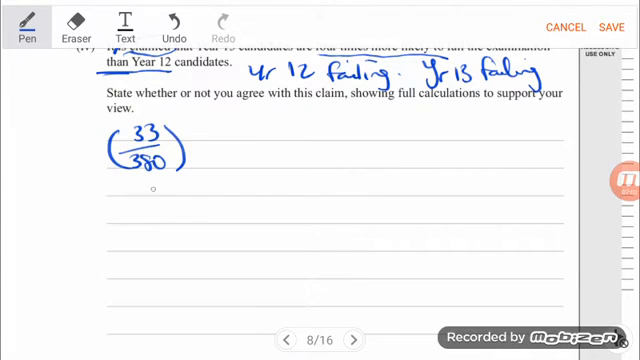
- Write (33/380)/(267/1120) = 2.74, erase stray dots, and label it Yr12 risk / Yr13 risk
left_click_drag(95, 187, 215, 183)
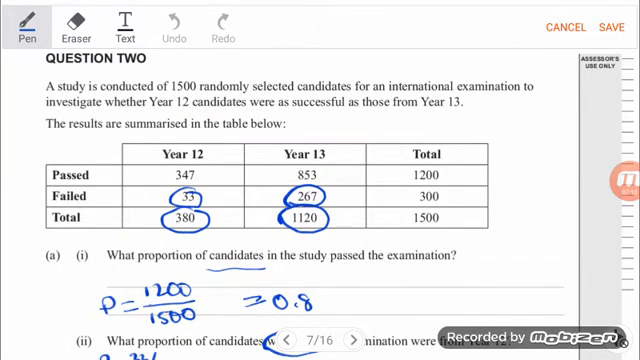
left_click(337, 322)
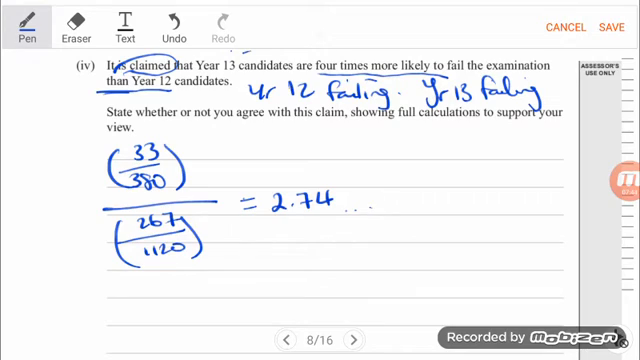
left_click(69, 18)
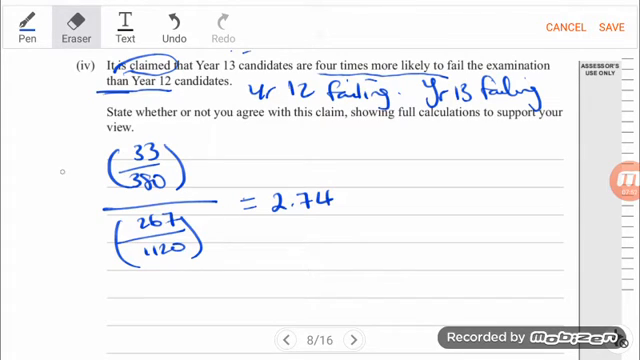
left_click(20, 18)
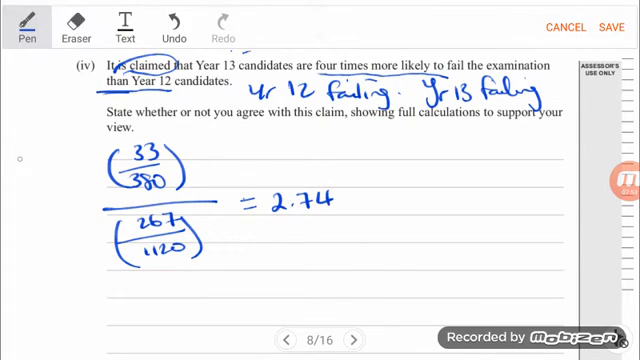
type("Yr12")
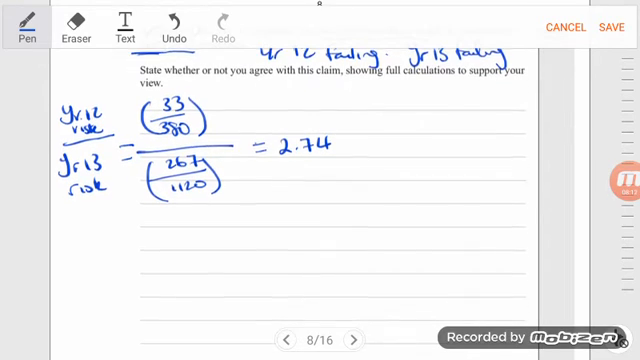
- Scroll down slightly and draw a pen line under the 2.74 result in part (iv)
scroll("down", 3)
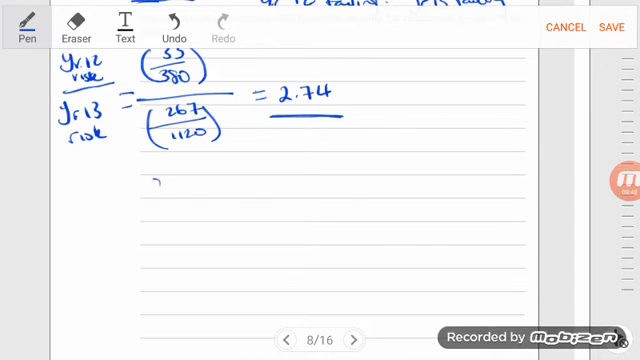
- Handwrite that relative risk 2.74 is not close to 4, so the claim is not justified
type("Calculated relative risk is 2.74 time")
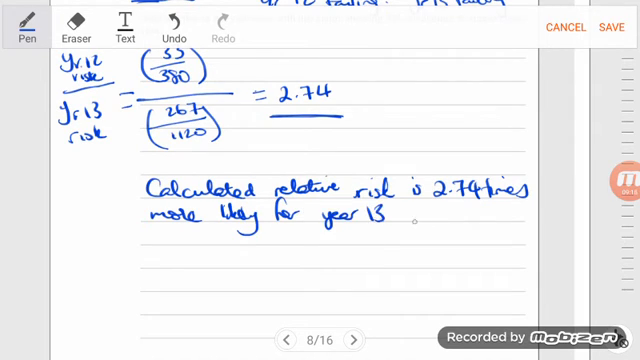
type("s t")
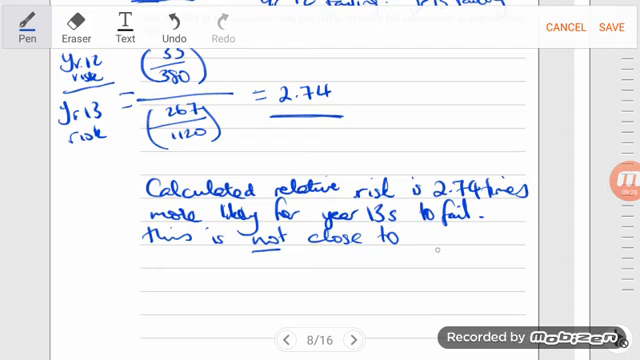
type("4, 1")
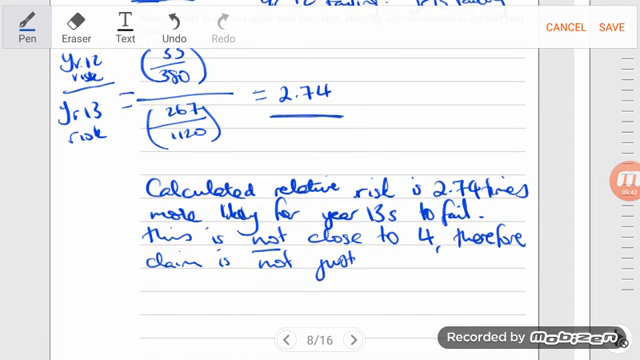
type("fied")
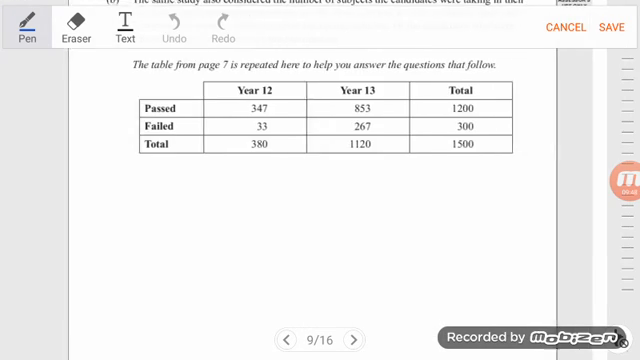
scroll("down", 3)
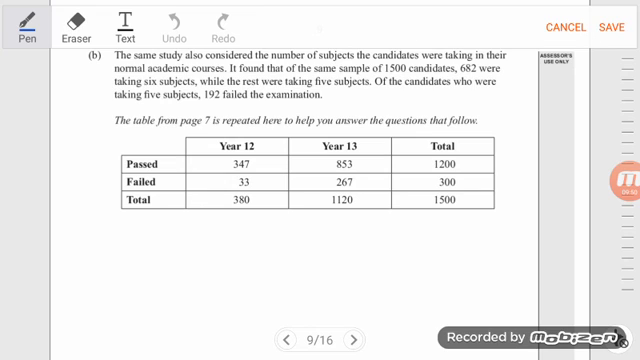